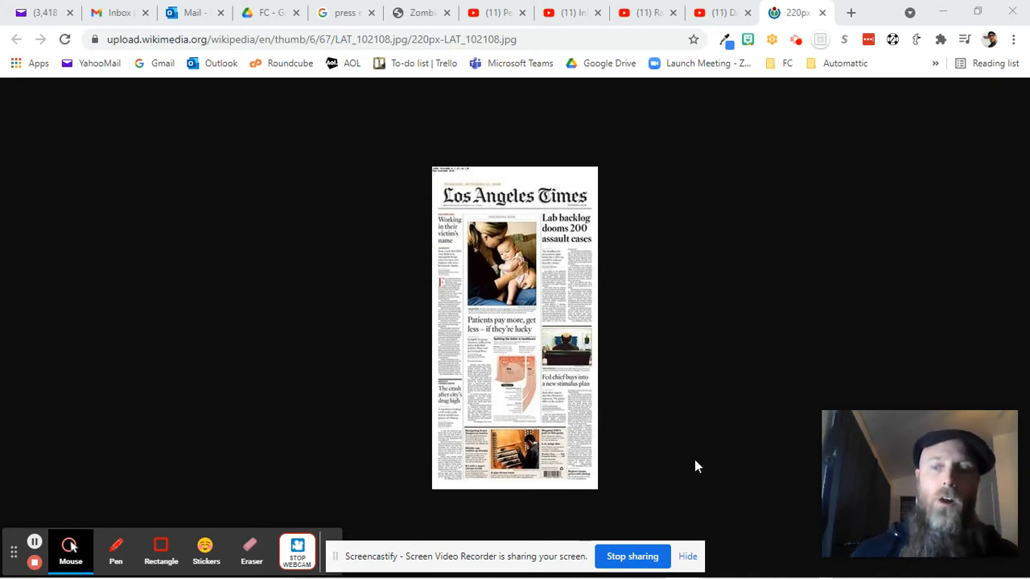
pyautogui.moveTo(686, 448)
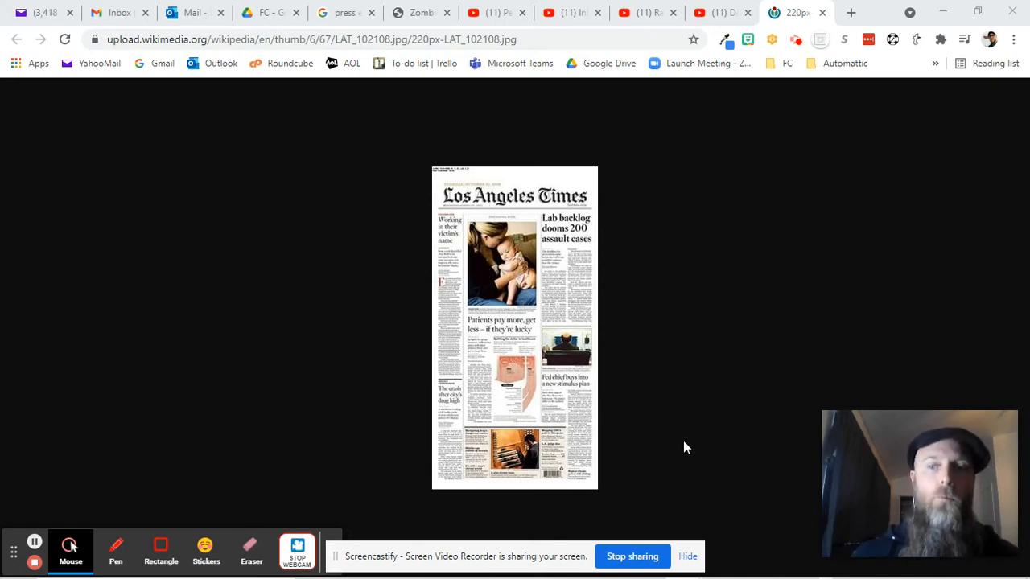
pyautogui.moveTo(689, 439)
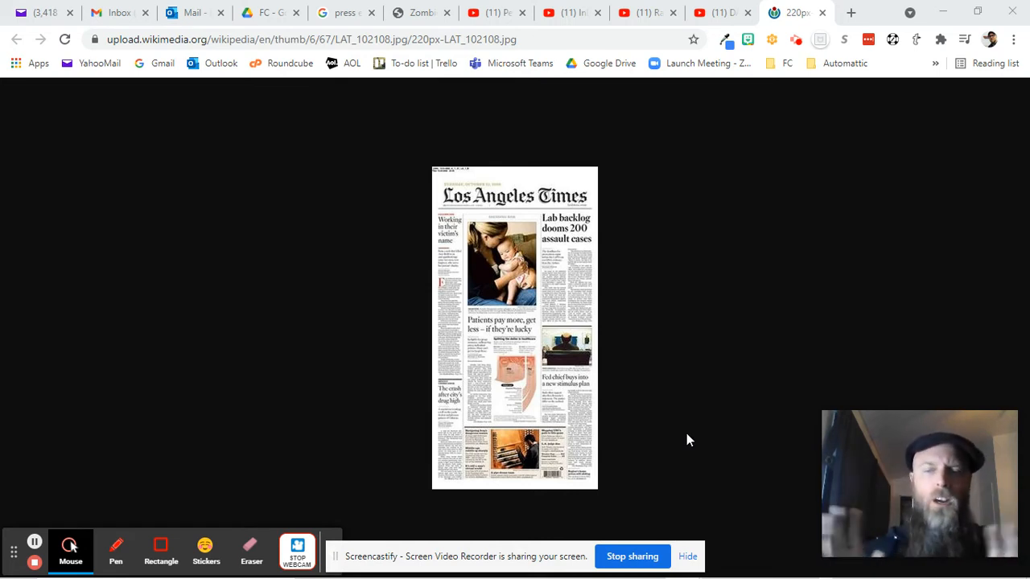
pyautogui.moveTo(581, 179)
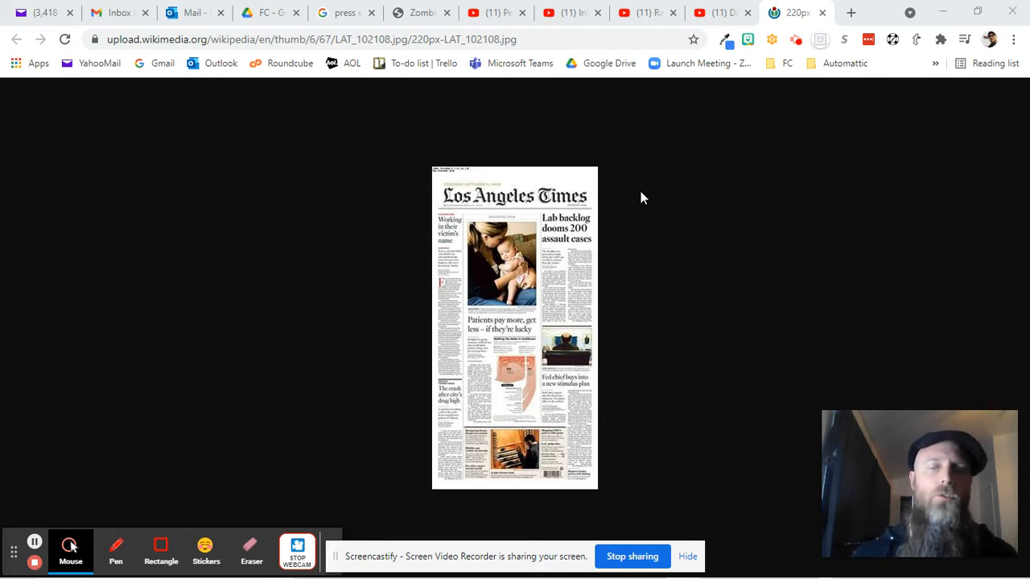
pyautogui.moveTo(517, 288)
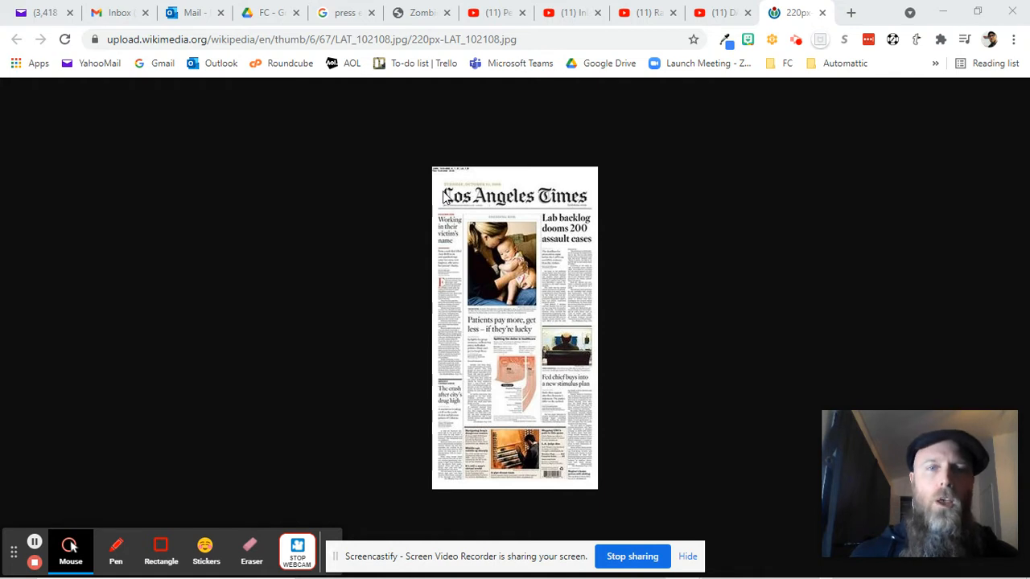
pyautogui.moveTo(449, 205)
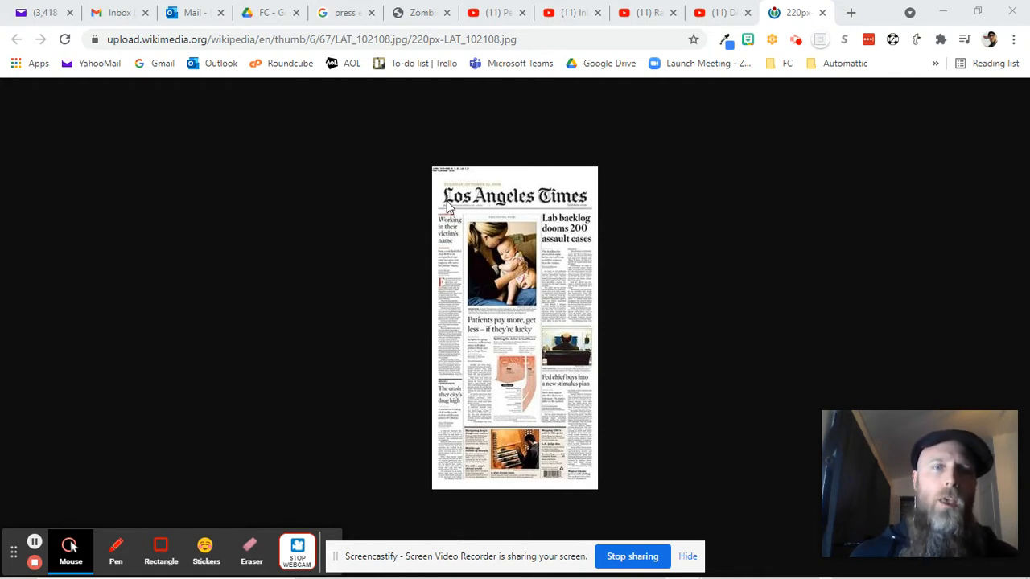
pyautogui.moveTo(582, 219)
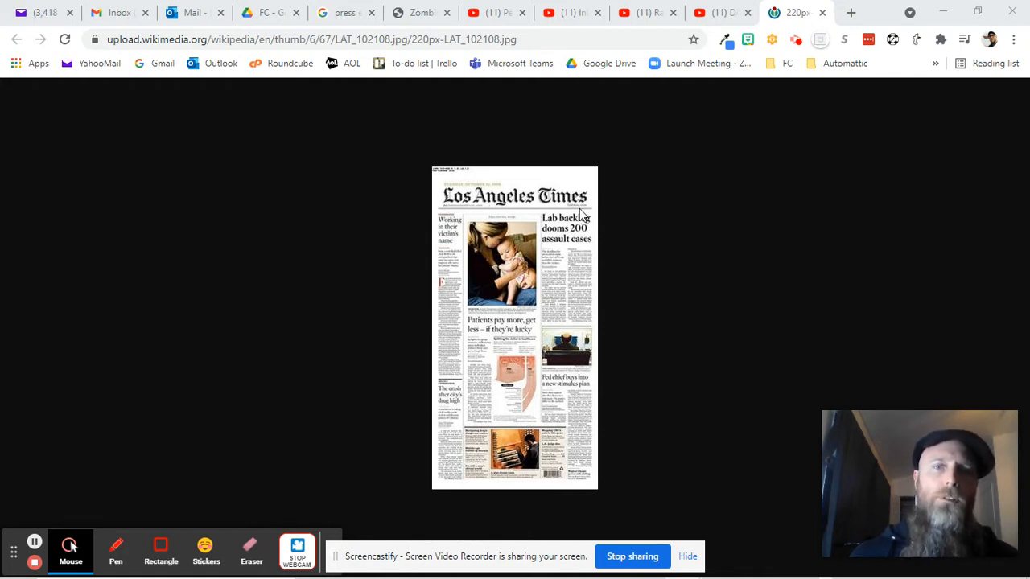
pyautogui.moveTo(477, 214)
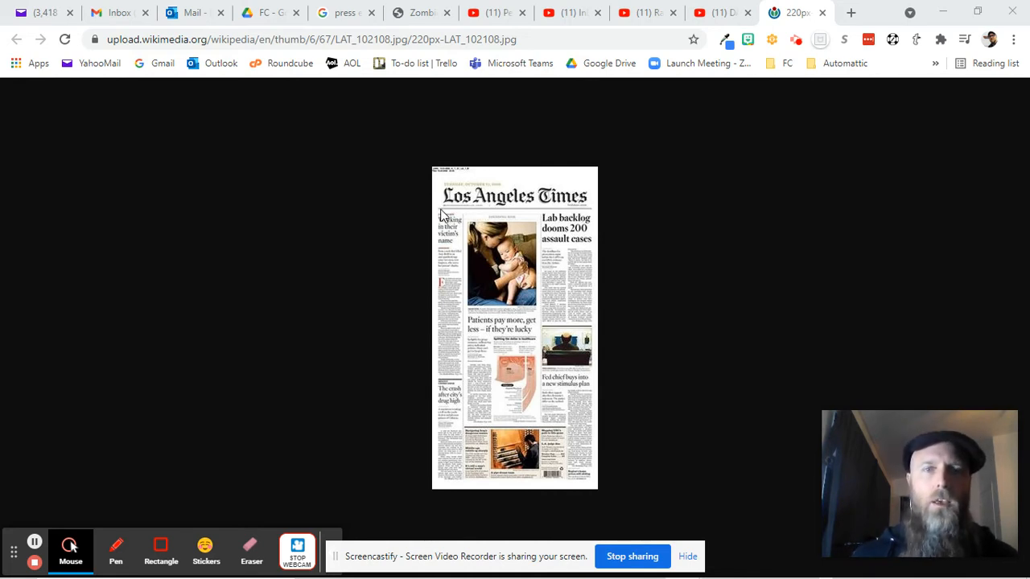
pyautogui.moveTo(491, 221)
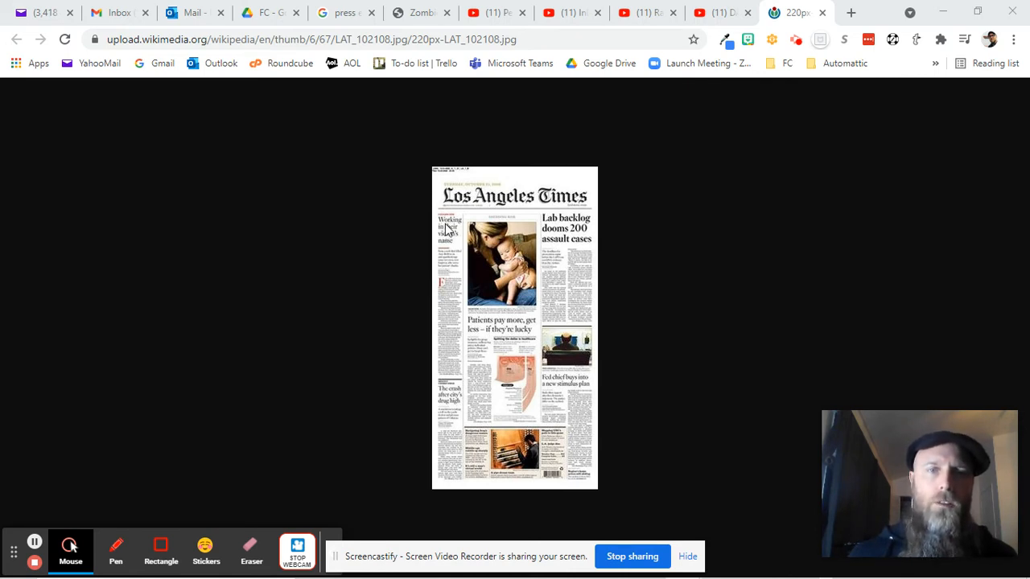
pyautogui.moveTo(473, 360)
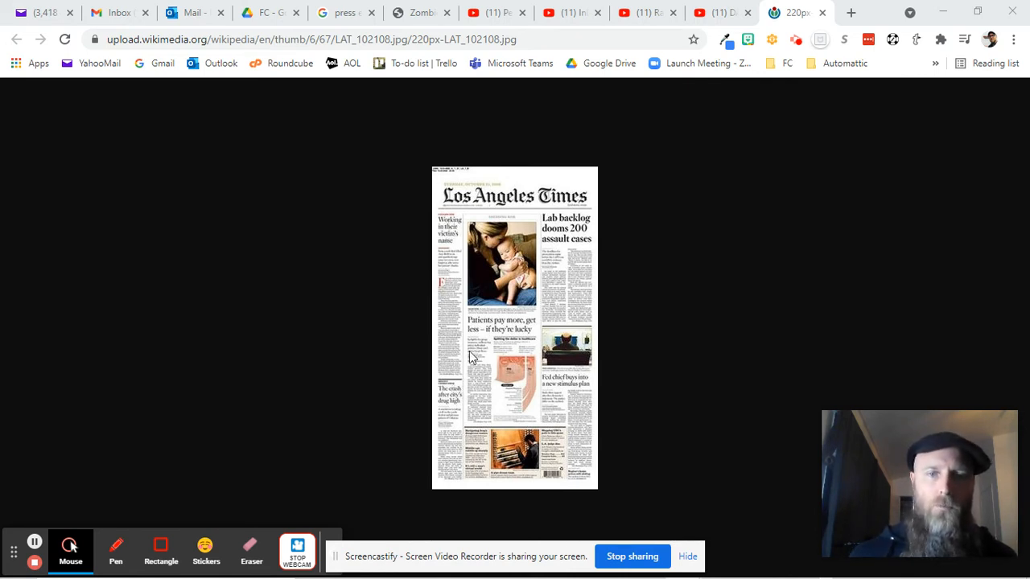
pyautogui.moveTo(591, 411)
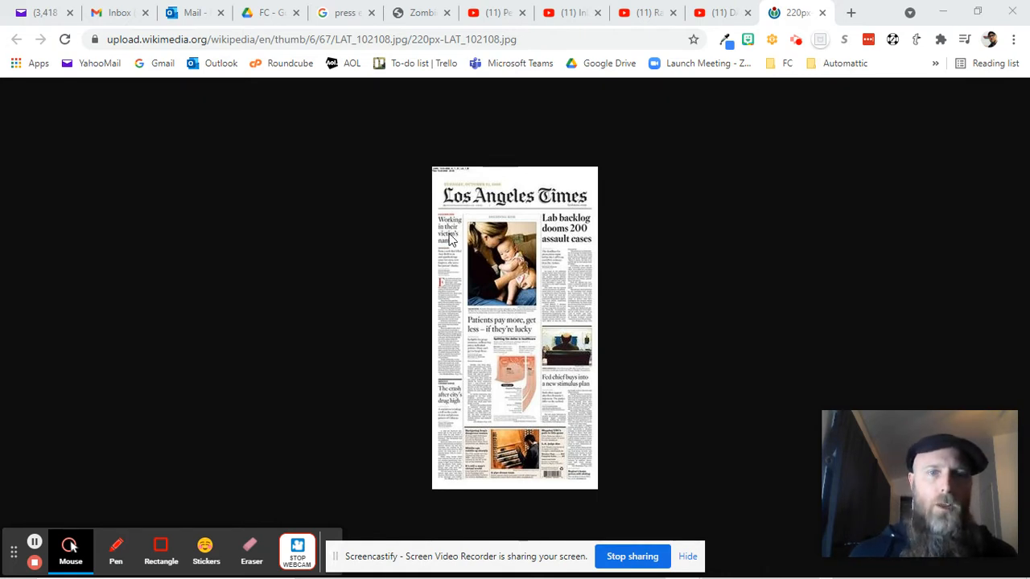
pyautogui.moveTo(521, 302)
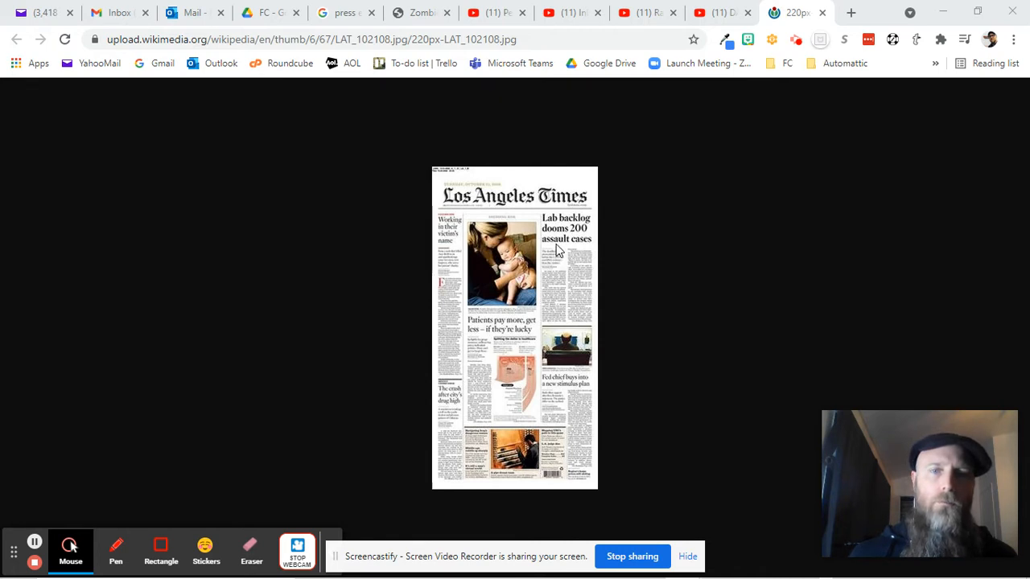
pyautogui.moveTo(596, 418)
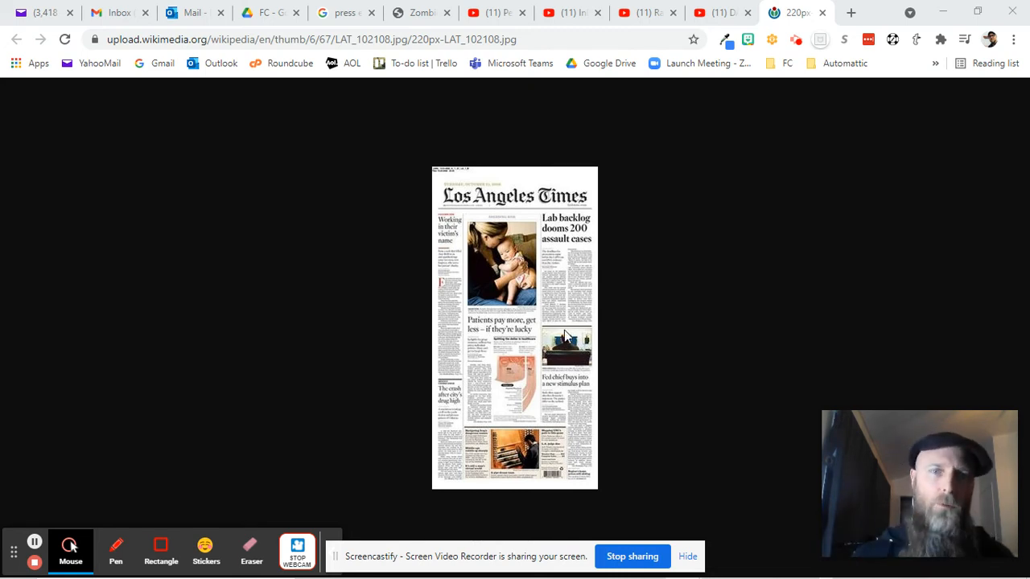
pyautogui.moveTo(550, 348)
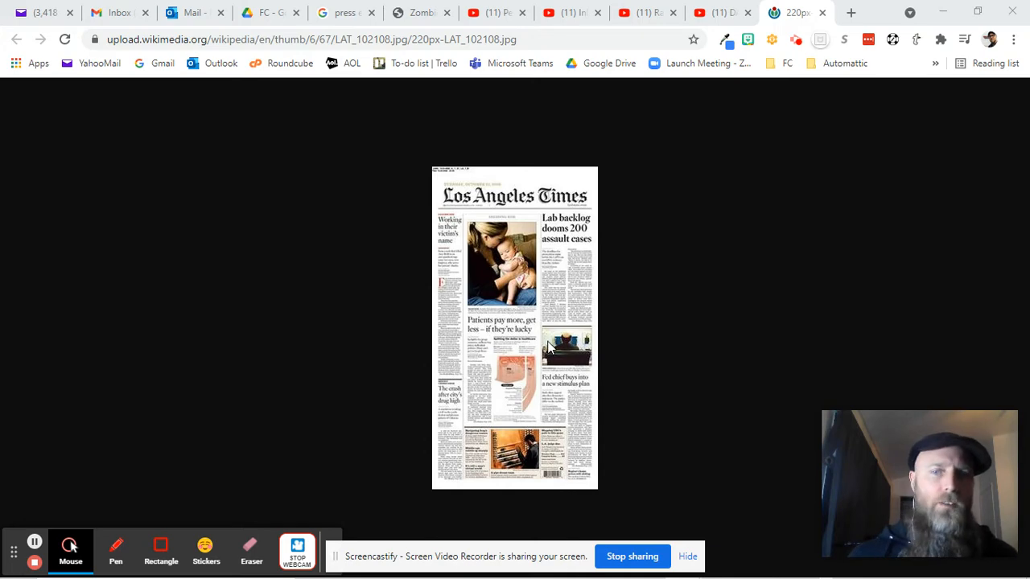
pyautogui.moveTo(521, 333)
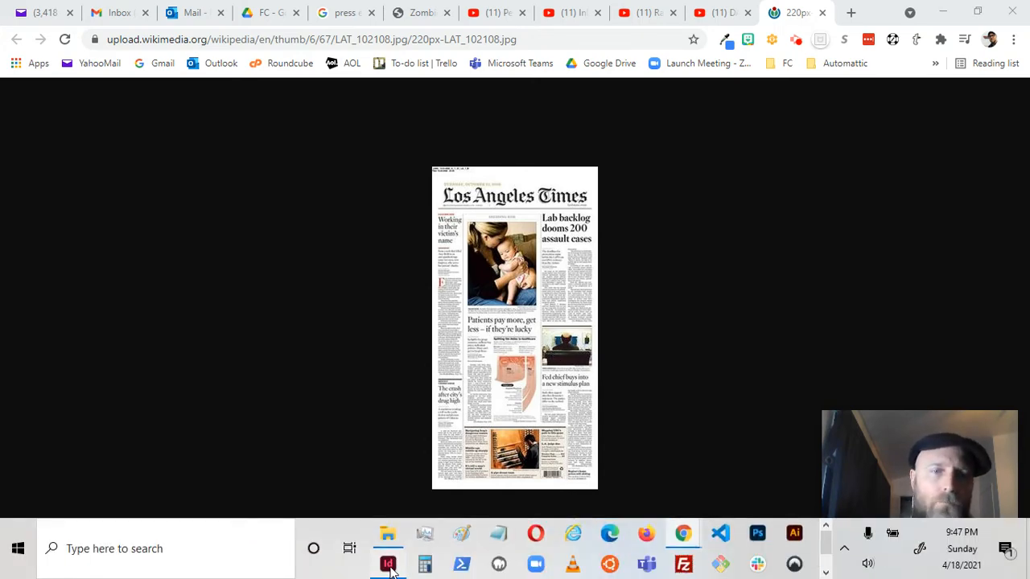
# Bring InDesign's Robotic Overlords Daily layout to the front and open the File menu
pyautogui.click(388, 564)
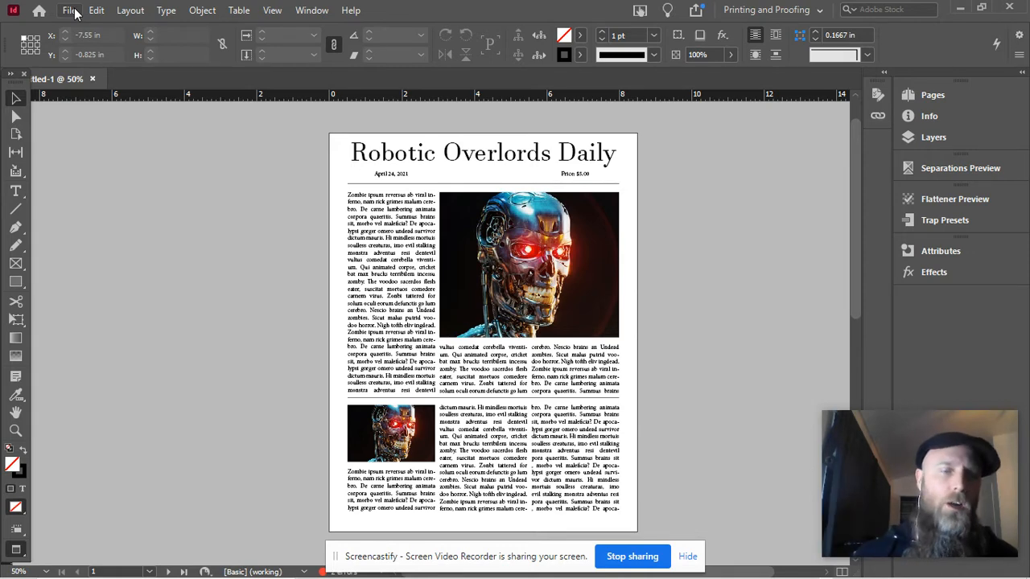
pyautogui.click(68, 11)
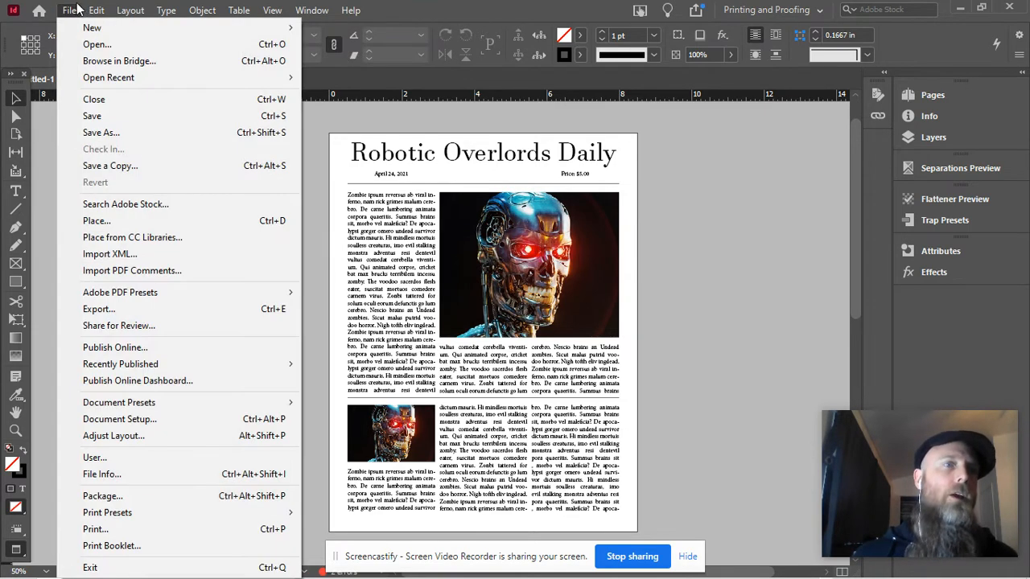
pyautogui.moveTo(104, 30)
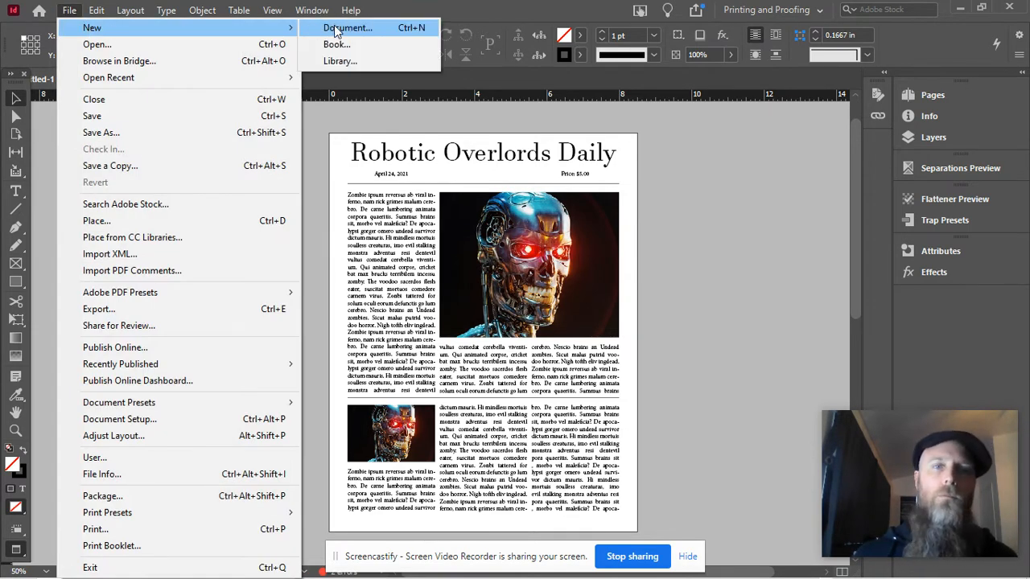
# Start a new document and switch its measurement units to inches
pyautogui.click(347, 27)
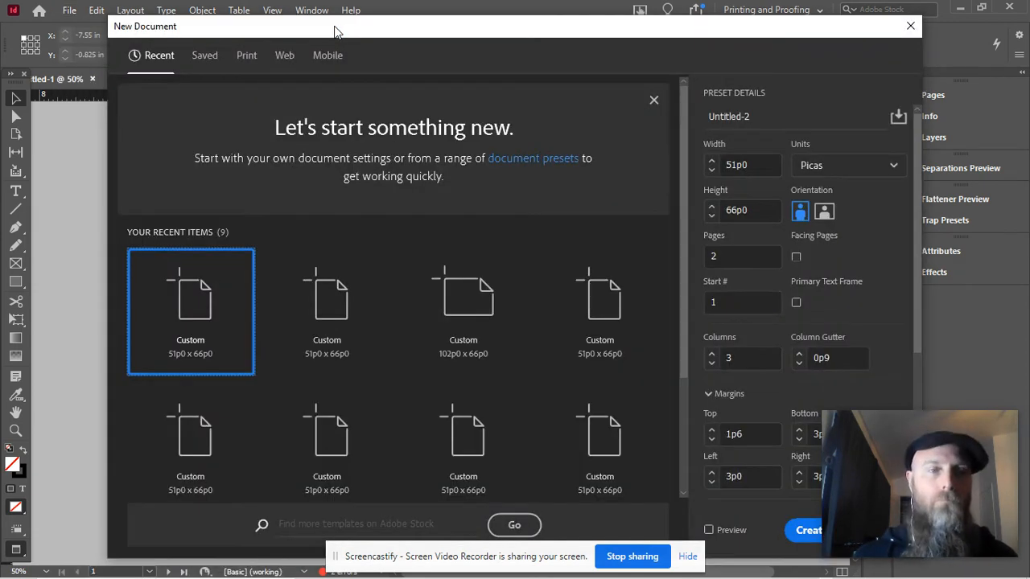
pyautogui.moveTo(217, 312)
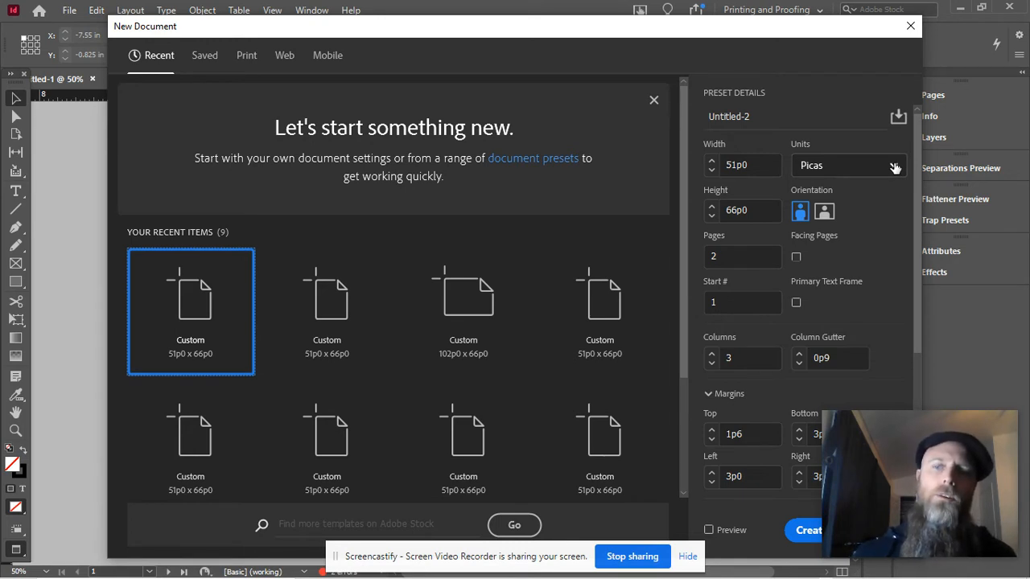
pyautogui.click(847, 165)
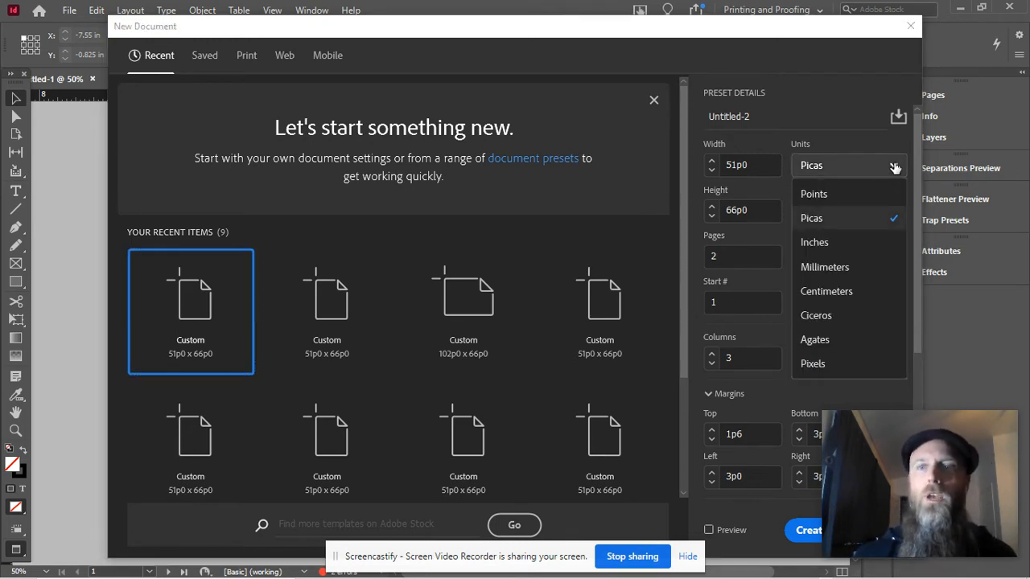
pyautogui.moveTo(821, 242)
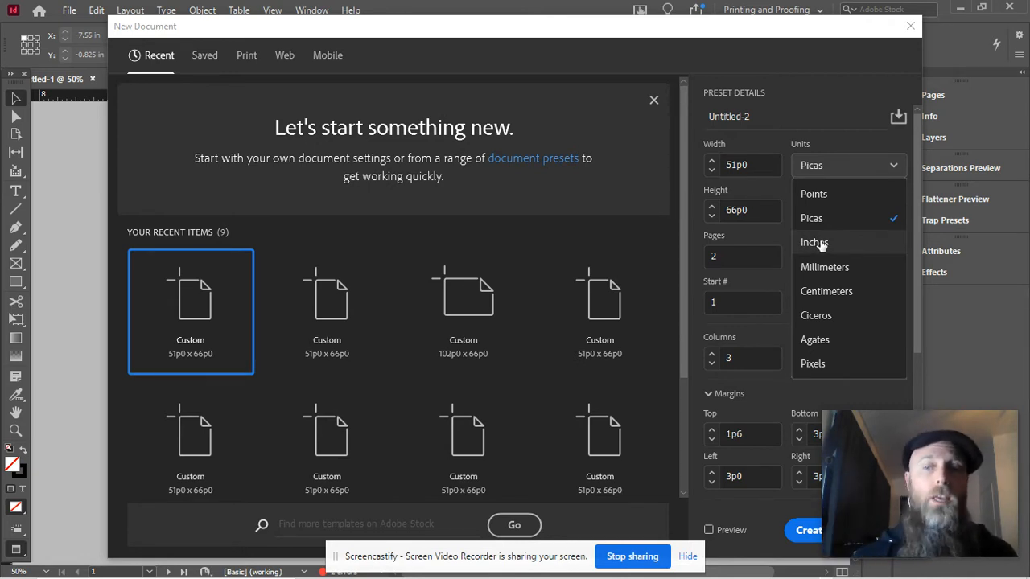
pyautogui.moveTo(824, 242)
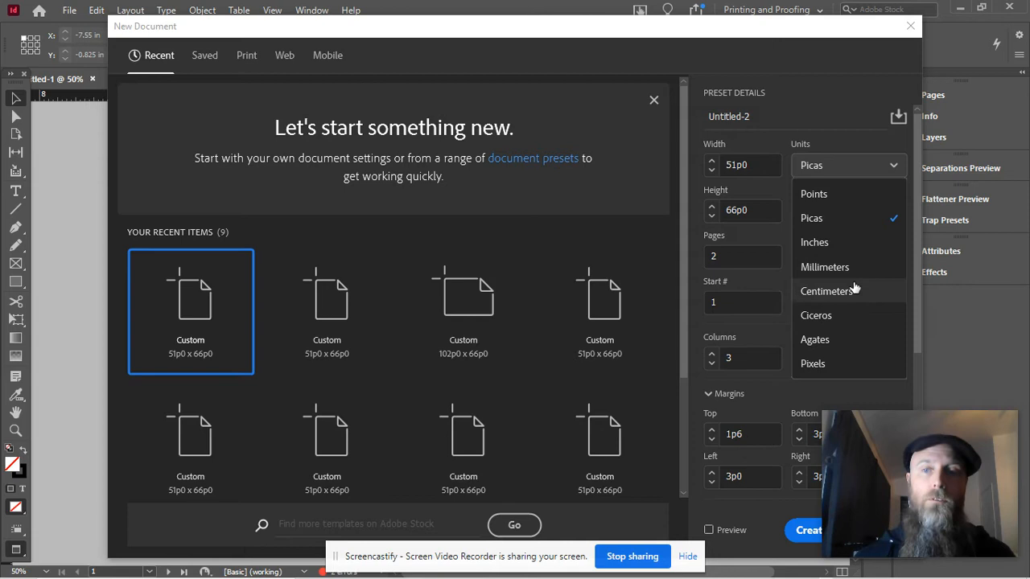
pyautogui.moveTo(841, 291)
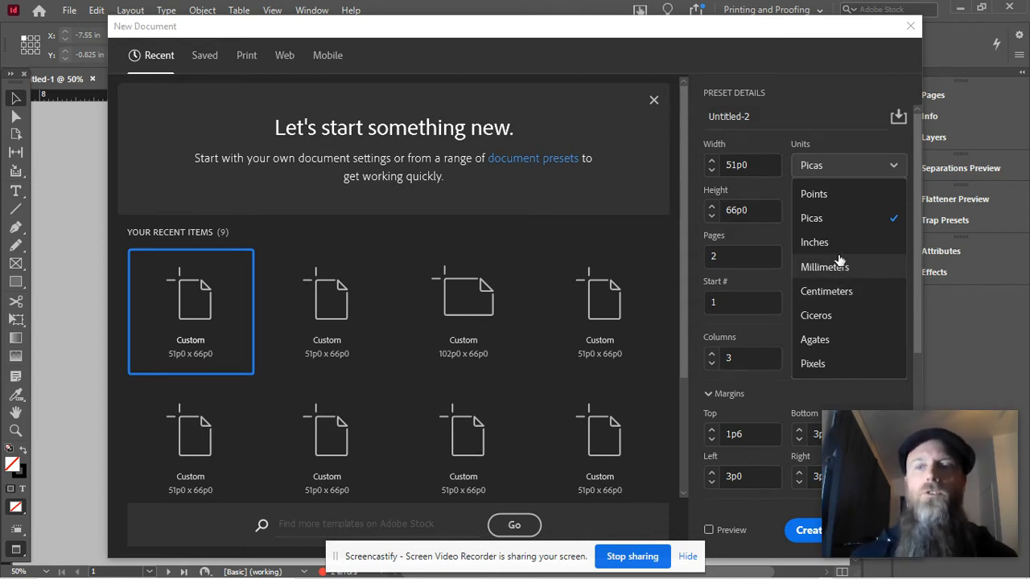
pyautogui.click(814, 241)
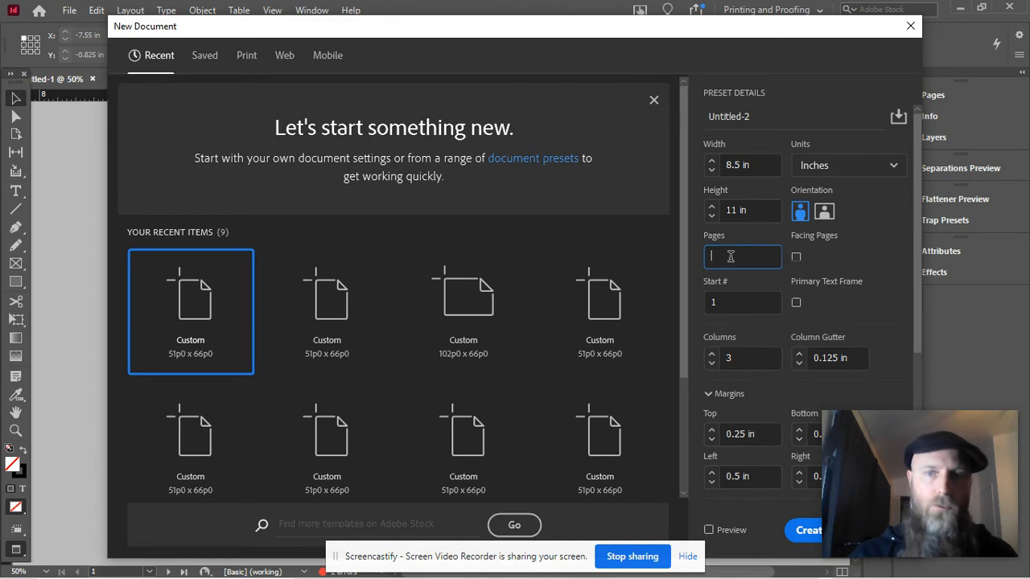
# Set the page count to 1 and bring the column count back to 3
pyautogui.write('1')
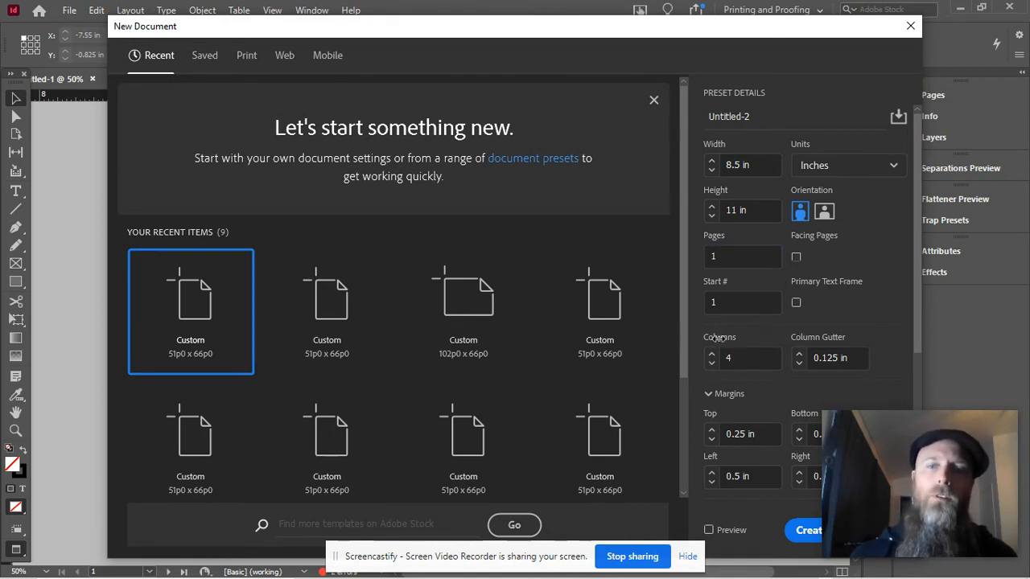
pyautogui.click(710, 365)
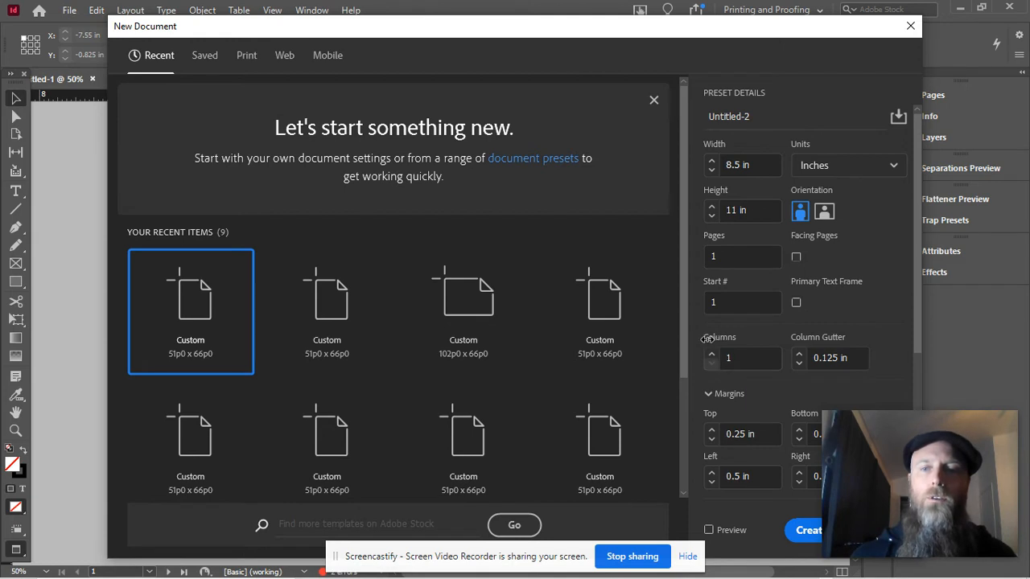
pyautogui.click(711, 351)
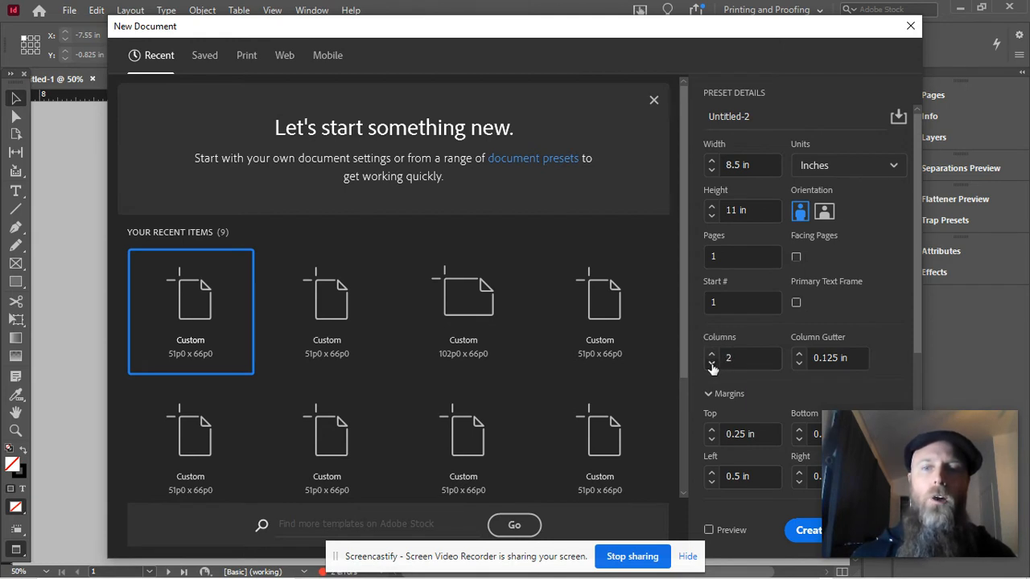
pyautogui.click(712, 353)
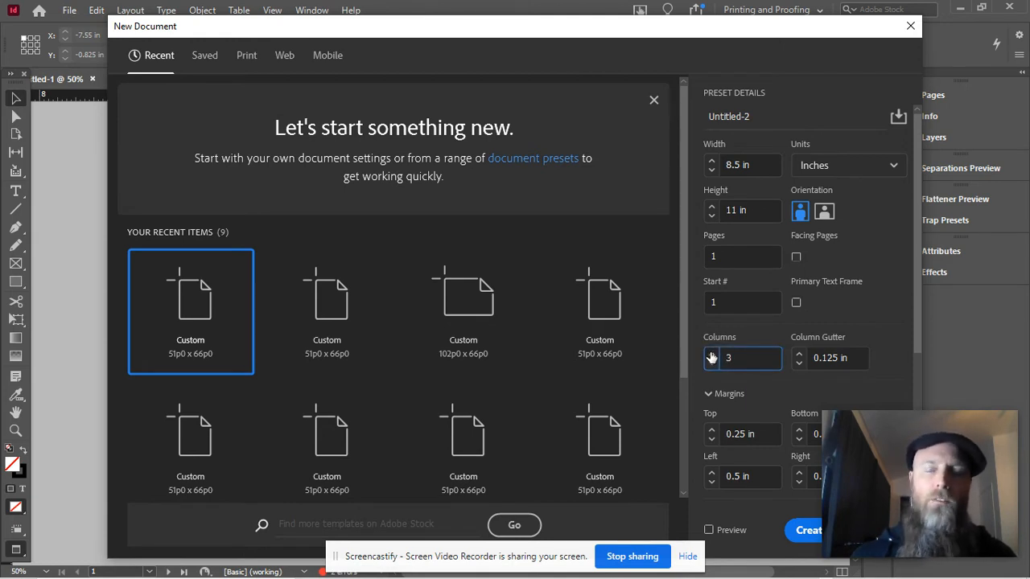
pyautogui.moveTo(789, 354)
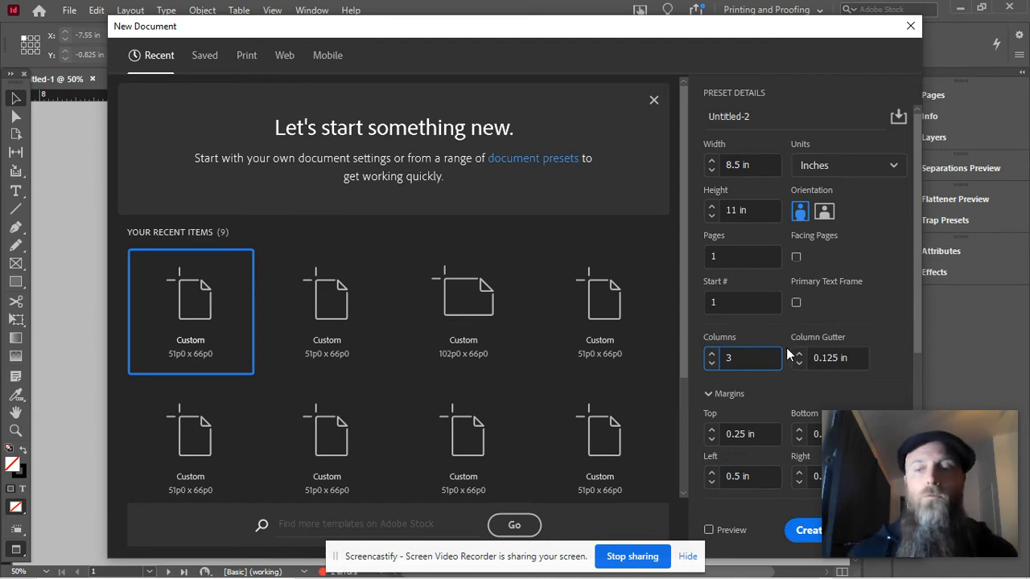
pyautogui.moveTo(785, 339)
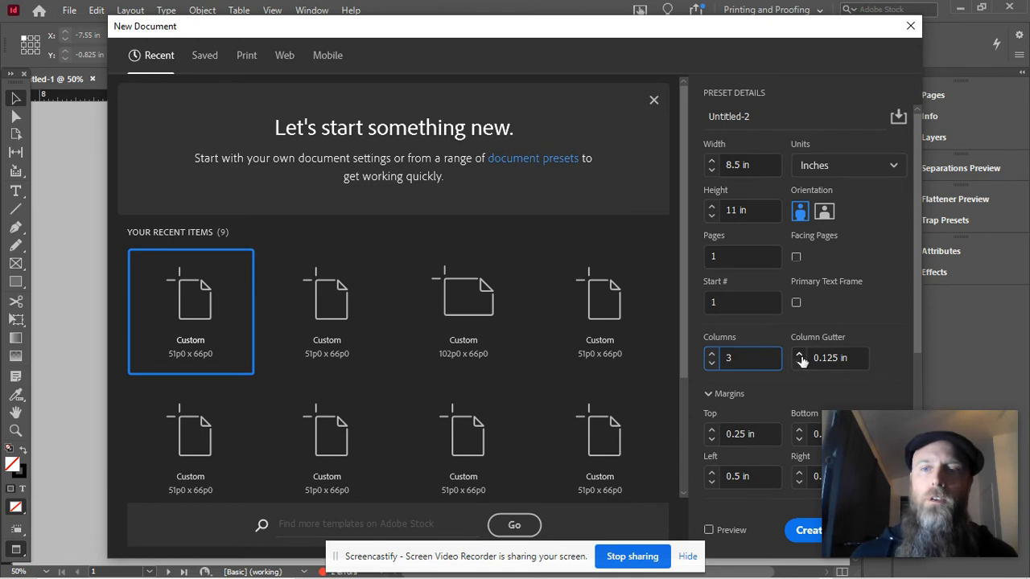
pyautogui.moveTo(78, 243)
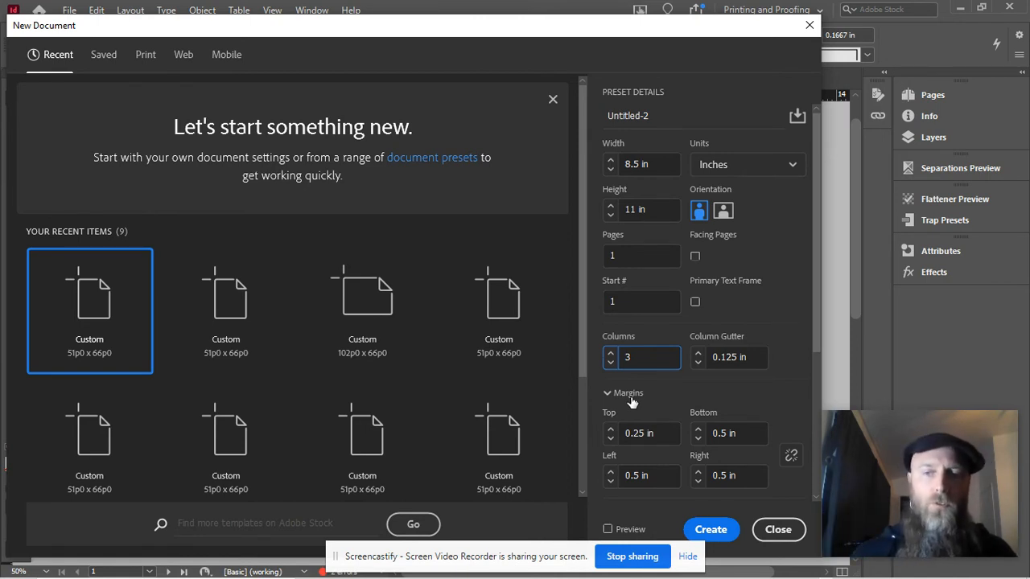
pyautogui.moveTo(567, 38)
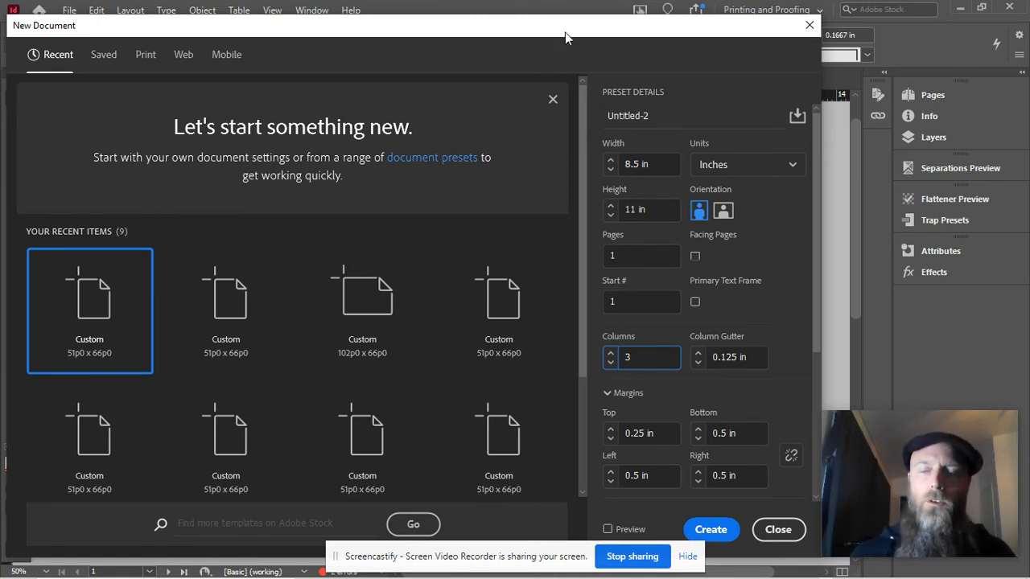
pyautogui.moveTo(592, 42)
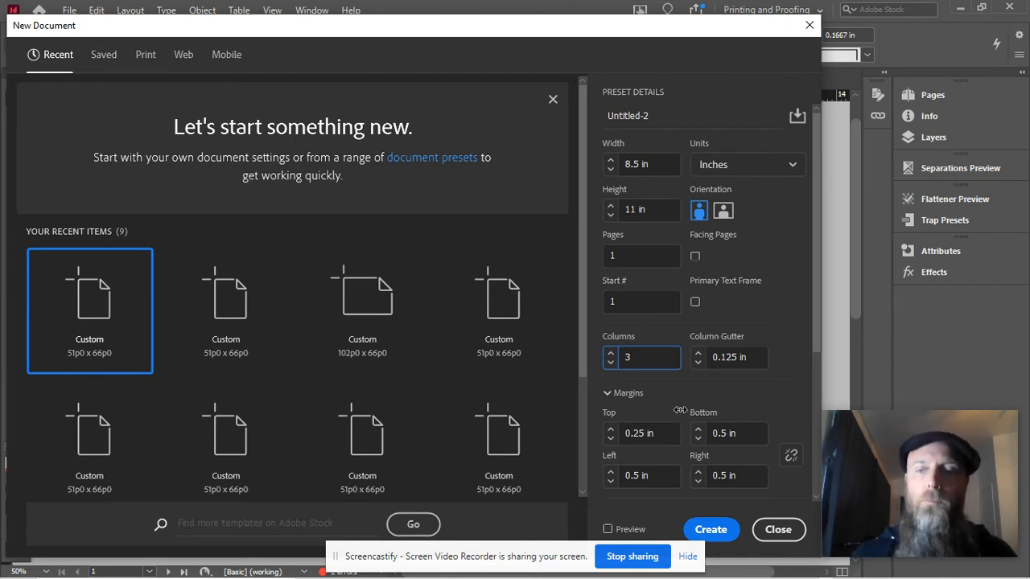
pyautogui.moveTo(697, 399)
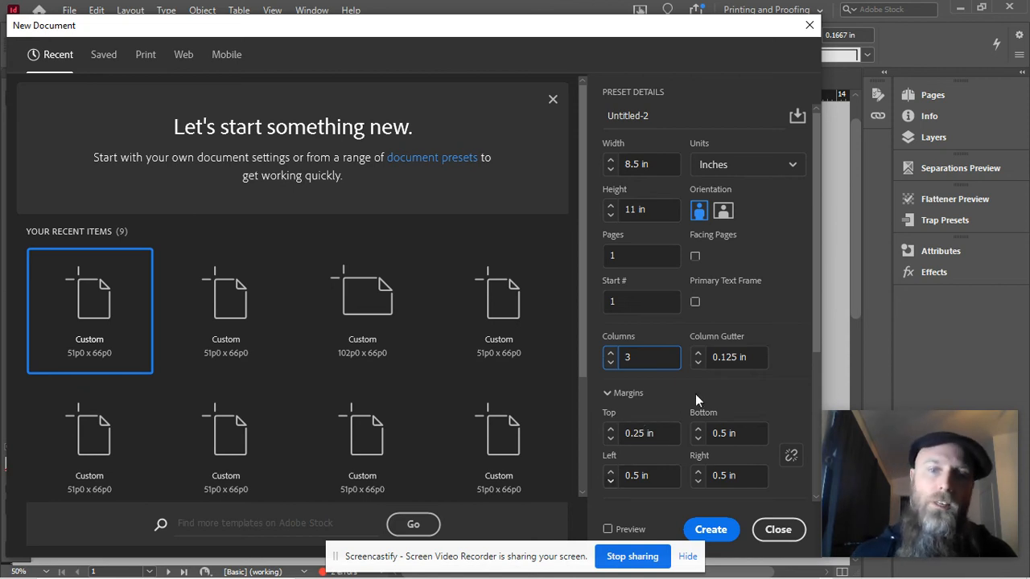
pyautogui.moveTo(716, 30)
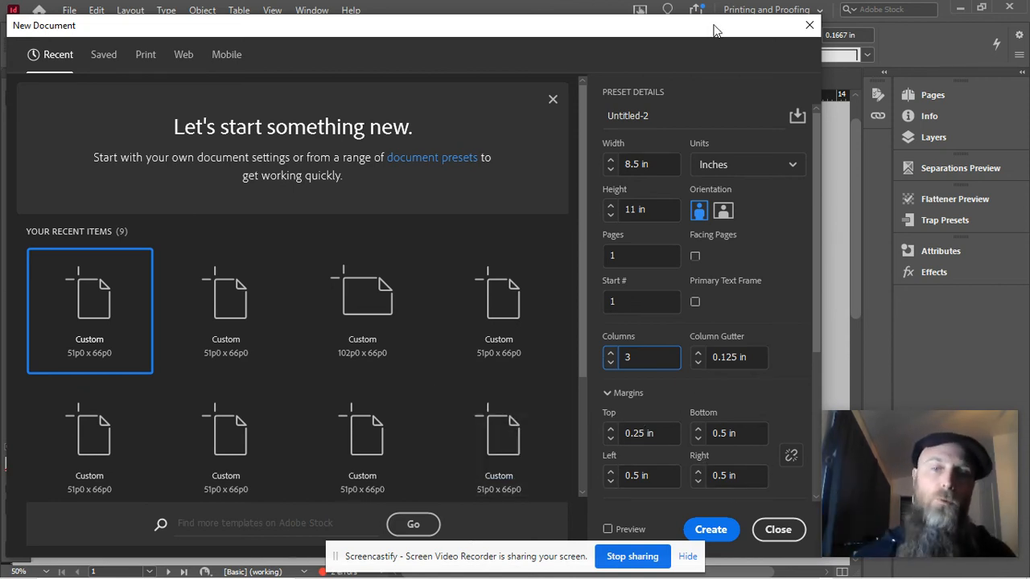
pyautogui.moveTo(704, 371)
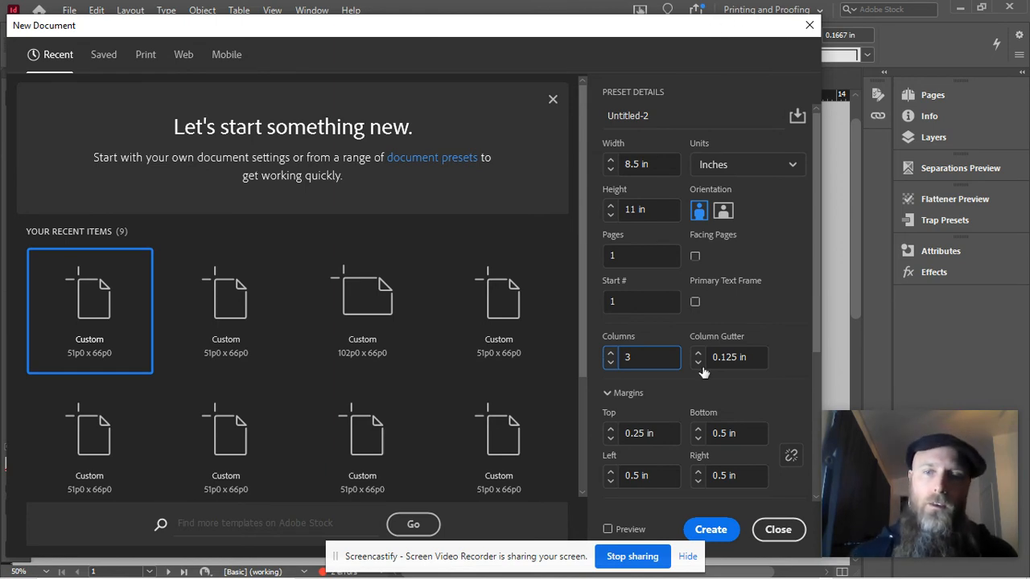
pyautogui.moveTo(685, 398)
pyautogui.write('0.25')
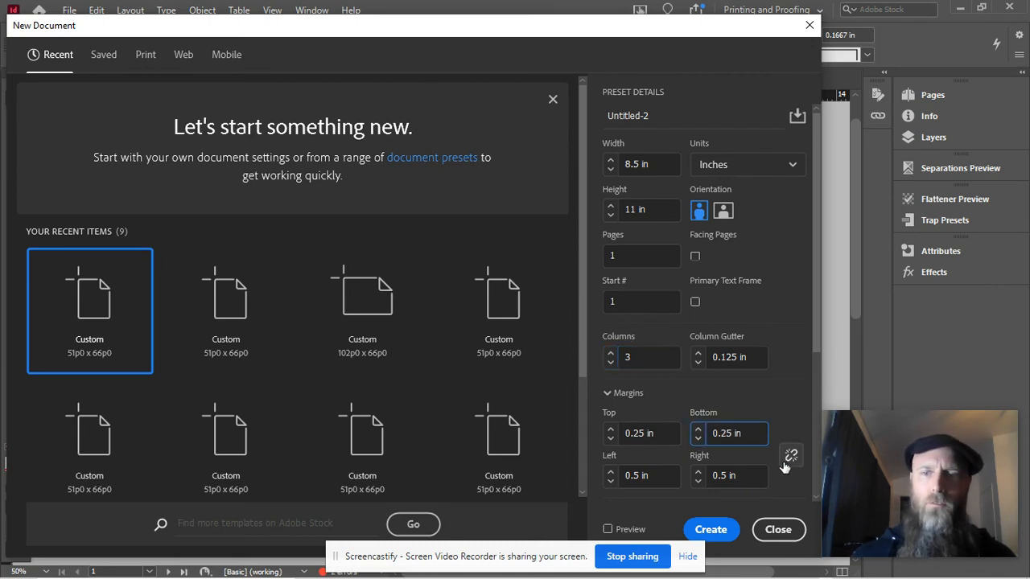
# Link all four margins at 0.25 in and create the document
pyautogui.click(791, 455)
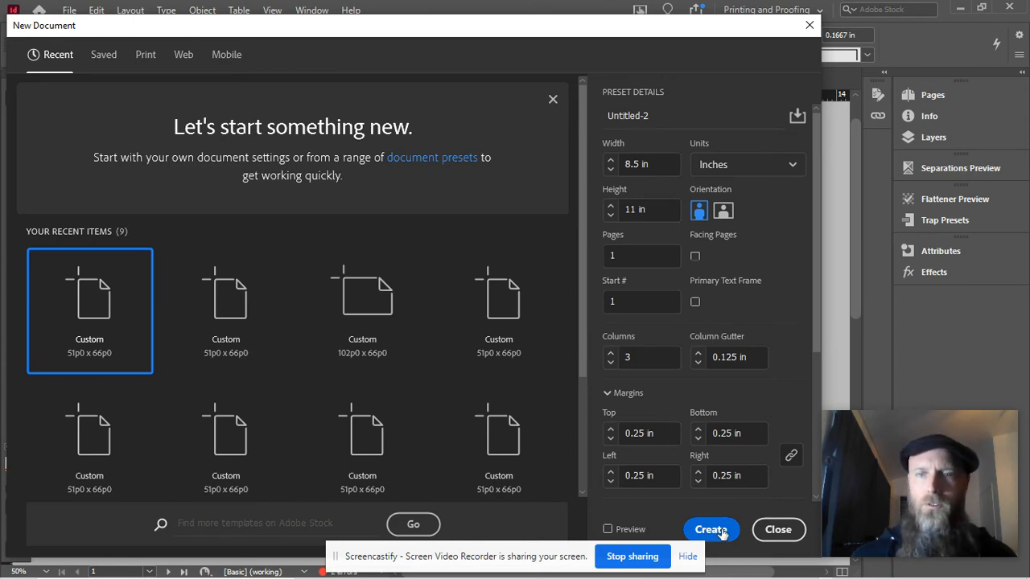
pyautogui.click(711, 529)
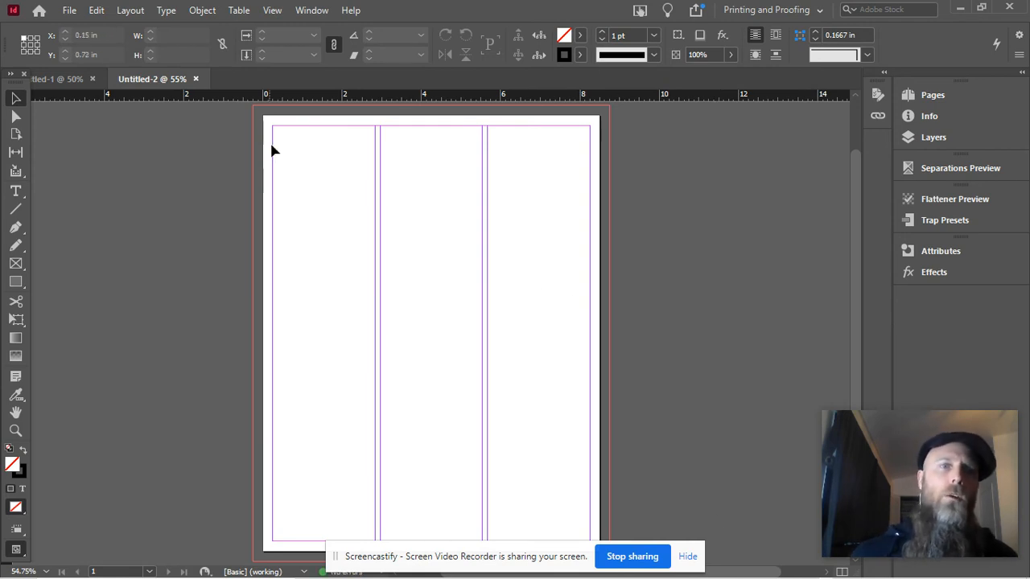
pyautogui.moveTo(378, 277)
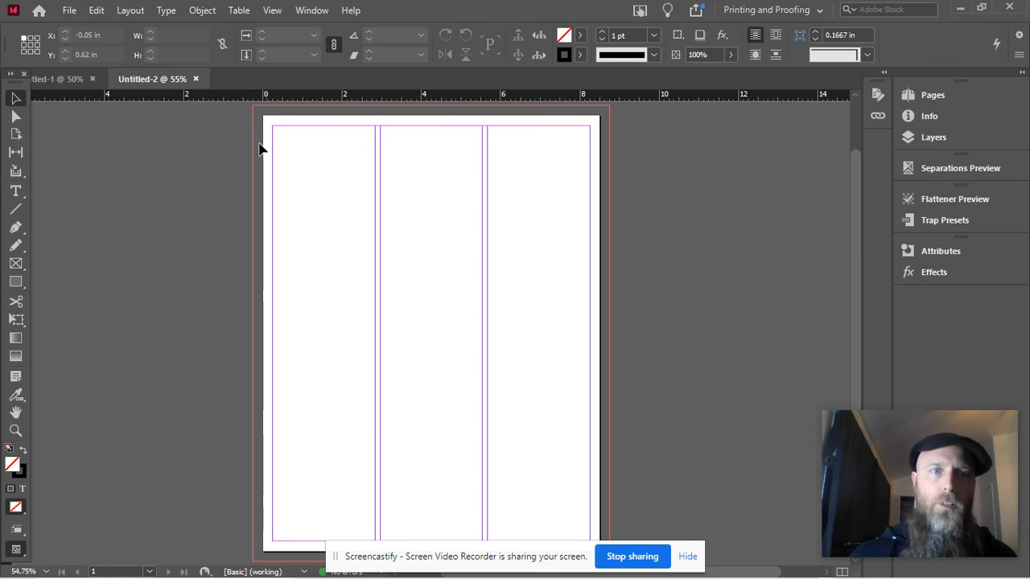
pyautogui.moveTo(259, 196)
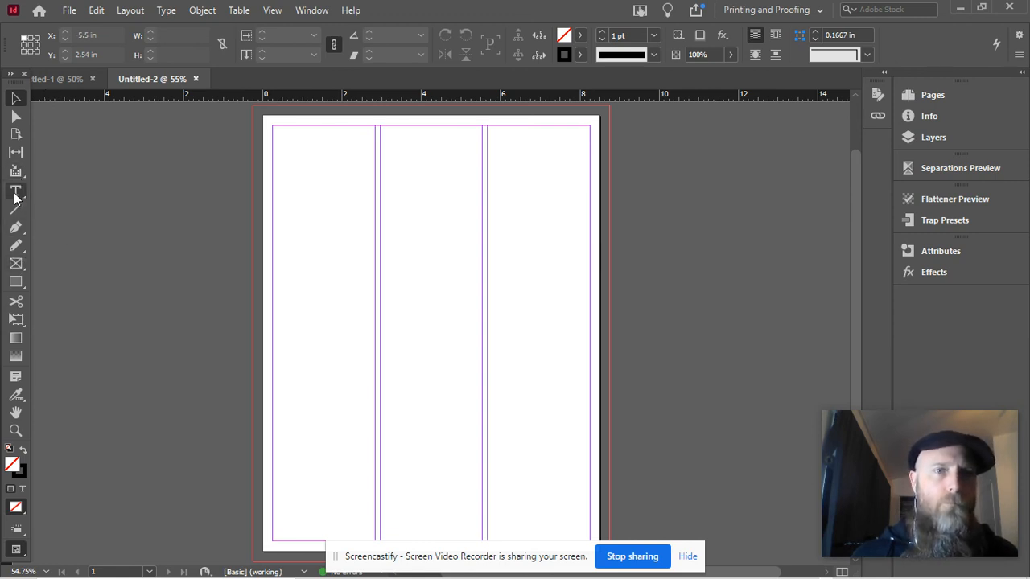
# Draw a top text frame with the headline 'Robot Overlords Daily' at 27 pt
pyautogui.click(15, 192)
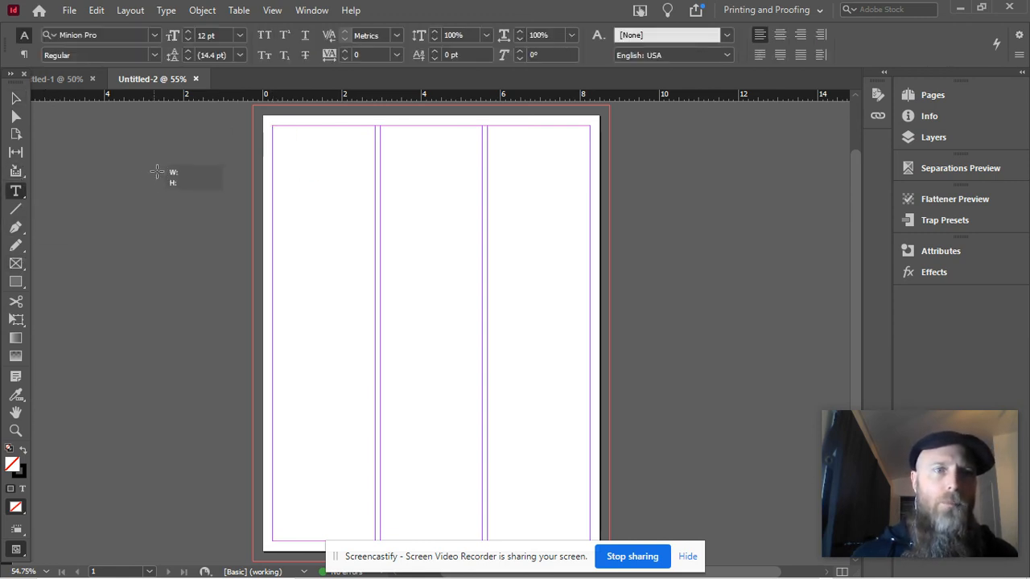
pyautogui.moveTo(155, 169); pyautogui.dragTo(456, 250)
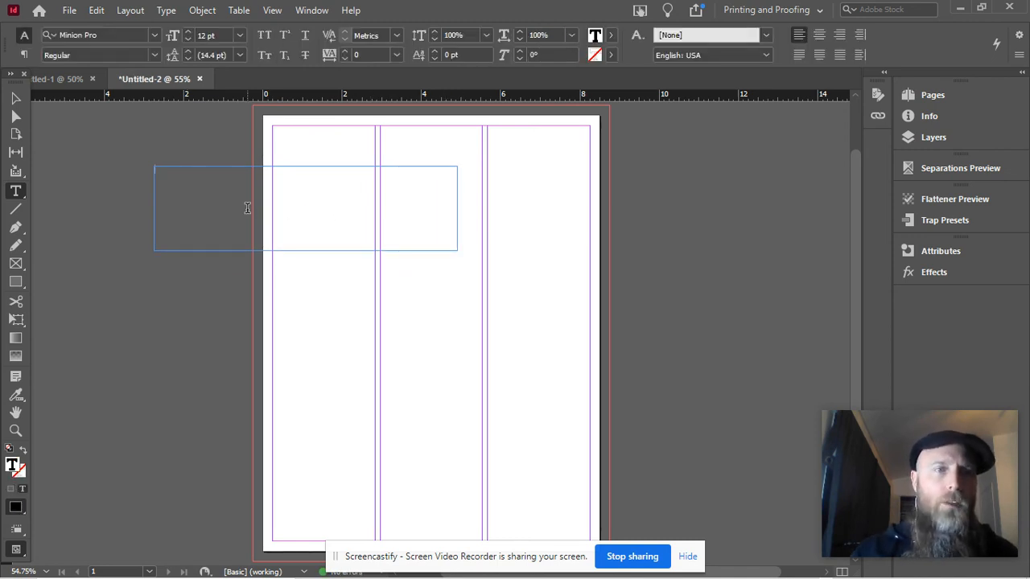
pyautogui.write('Robot Overlords Daily')
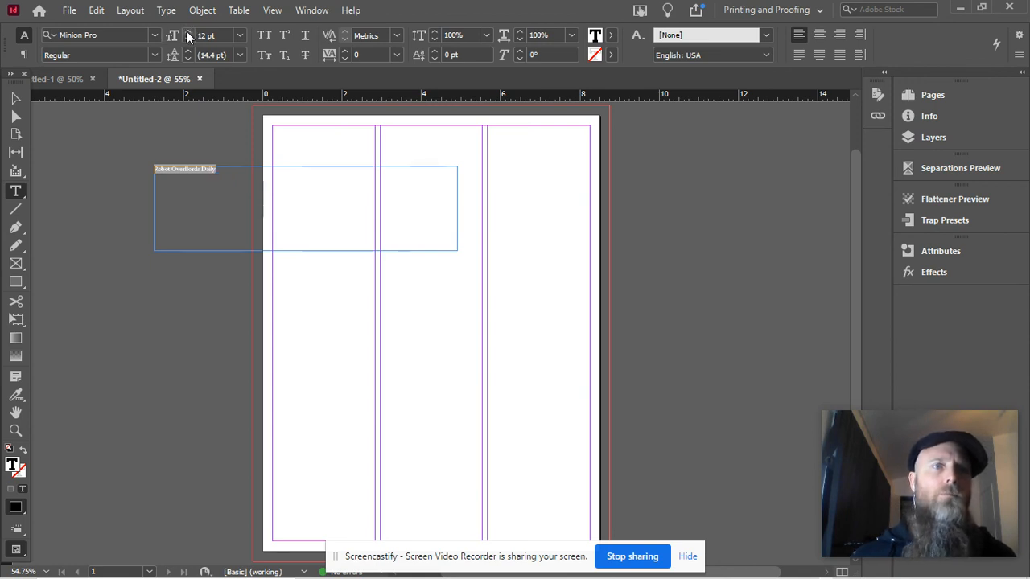
pyautogui.write('27 pt')
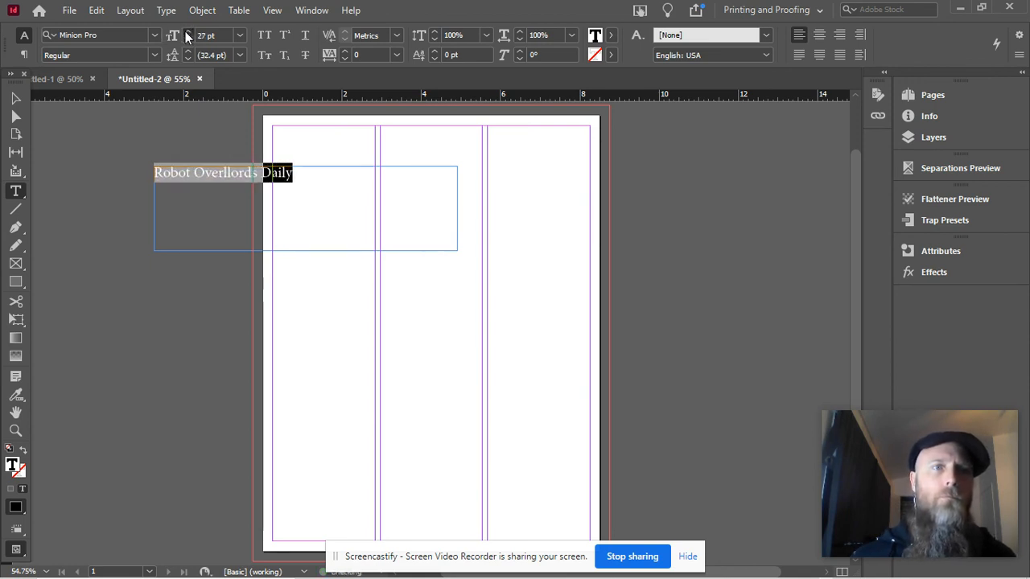